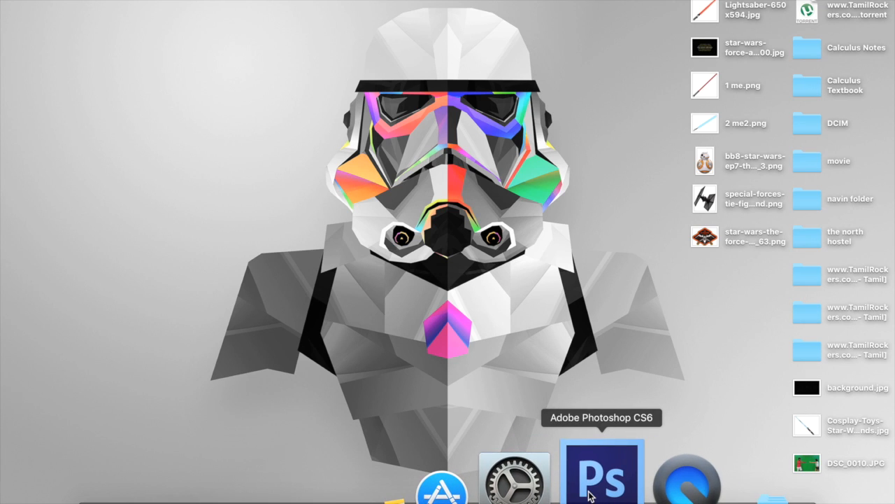
Step: Launch Photoshop, open DSC_0010.JPG and duplicate its Background layer
{"action": "left_click", "coordinate": [602, 475]}
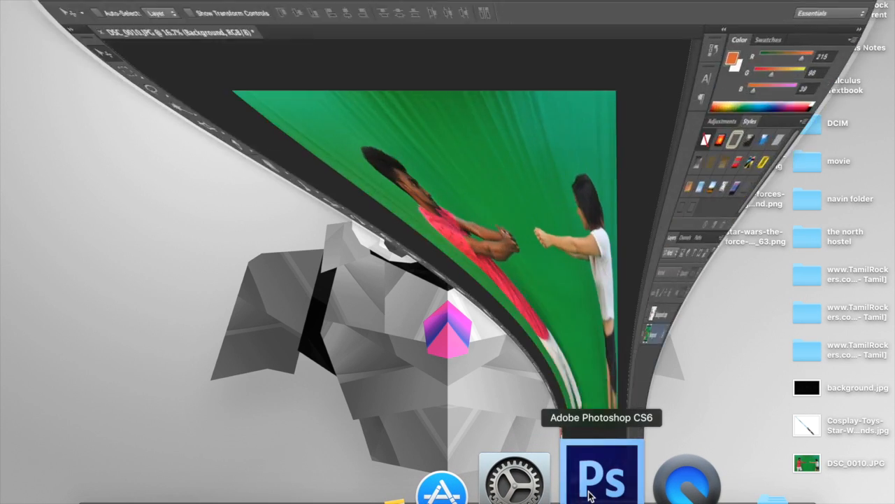
{"action": "left_click", "coordinate": [603, 472]}
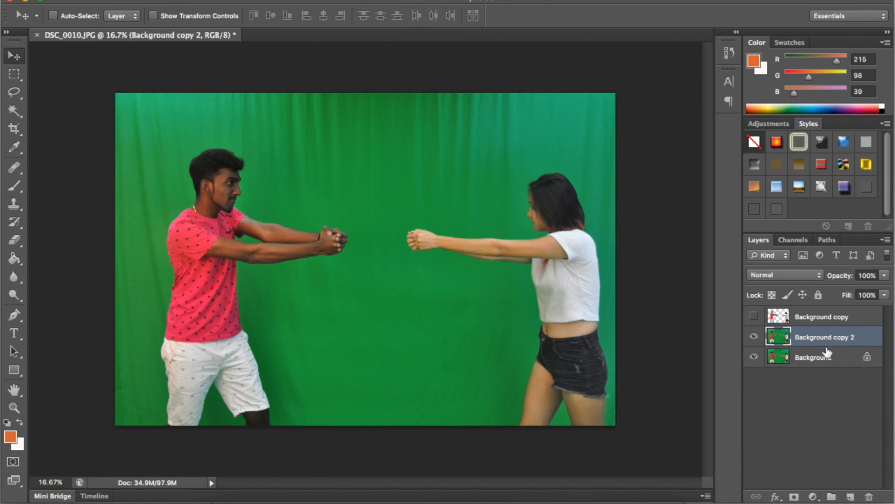
Step: Delete Background copy 2 and activate the Magic Wand tool
{"action": "left_click", "coordinate": [754, 357]}
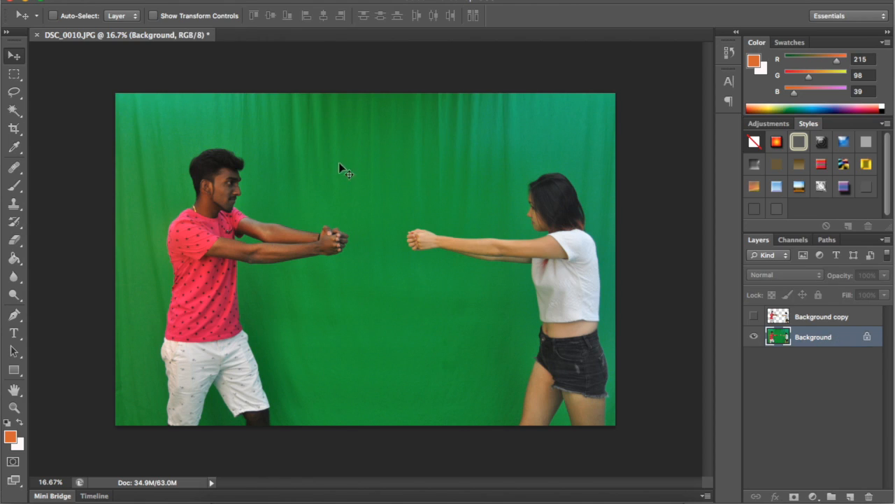
{"action": "mouse_move", "coordinate": [55, 117]}
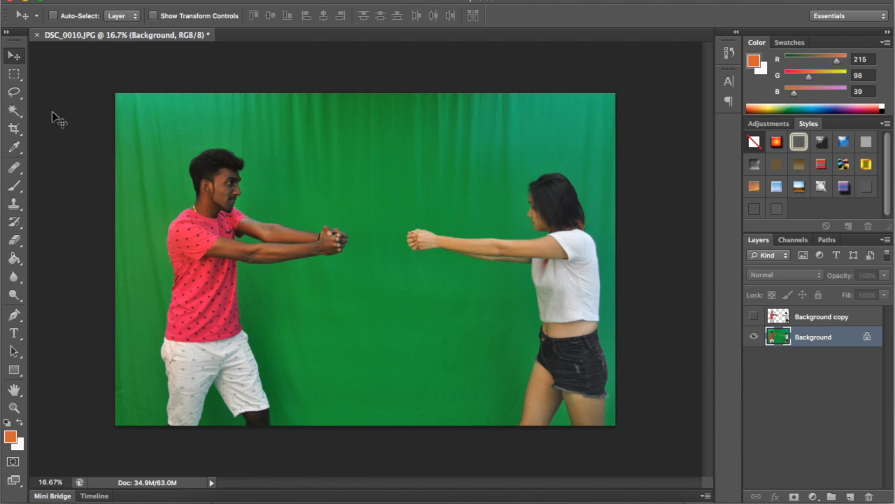
{"action": "left_click", "coordinate": [12, 110]}
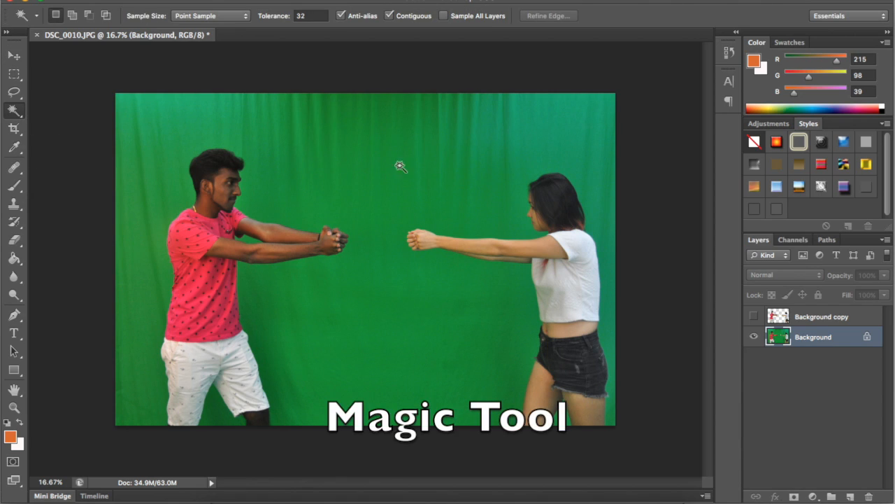
Step: Magic Wand-select the green backdrop, then choose a large soft Eraser
{"action": "left_click", "coordinate": [402, 166]}
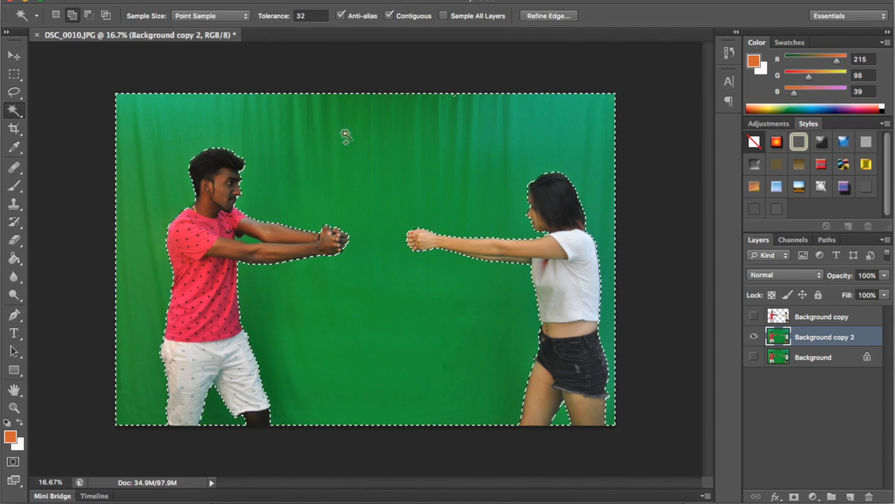
{"action": "left_click", "coordinate": [12, 240]}
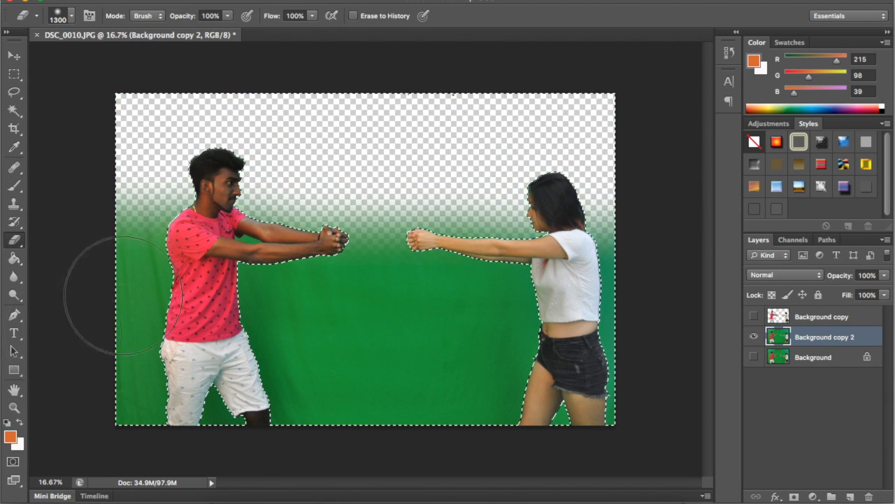
Step: Erase the selected green across the top and along the bottom
{"action": "left_click_drag", "start_coordinate": [175, 294], "coordinate": [524, 329]}
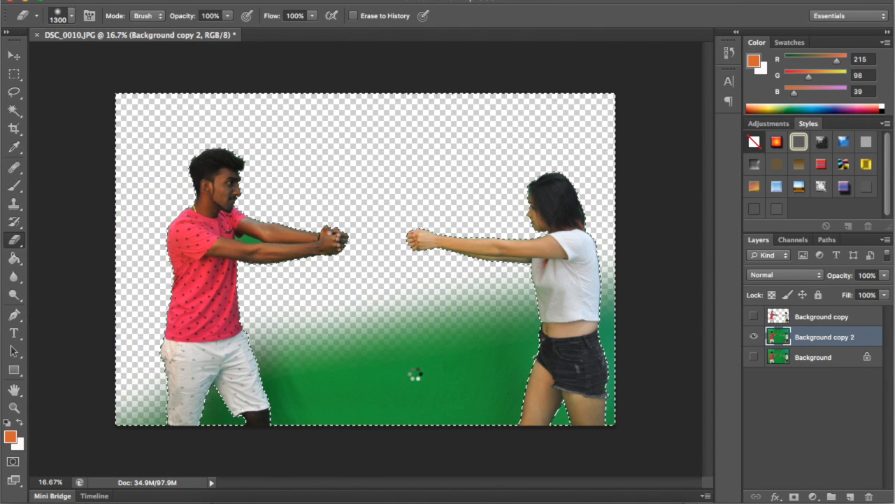
{"action": "left_click_drag", "start_coordinate": [416, 374], "coordinate": [581, 329]}
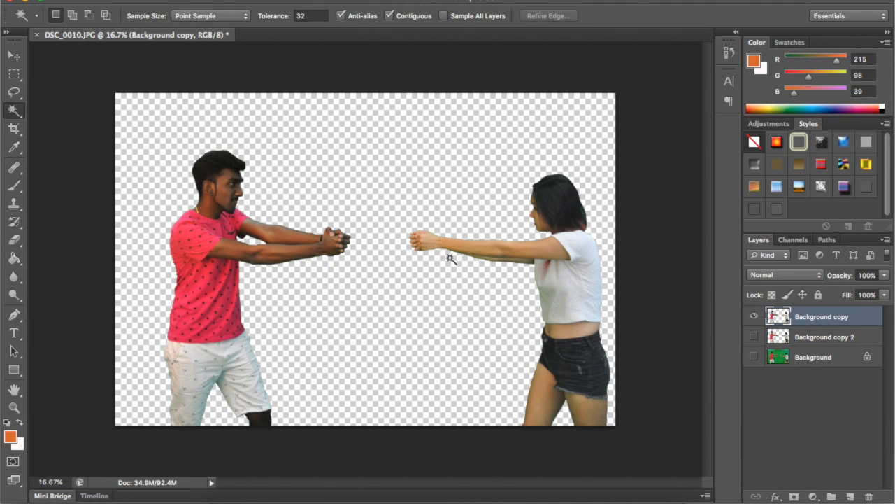
Step: Bring up the Open dialog on the Desktop folder
{"action": "left_click", "coordinate": [10, 55]}
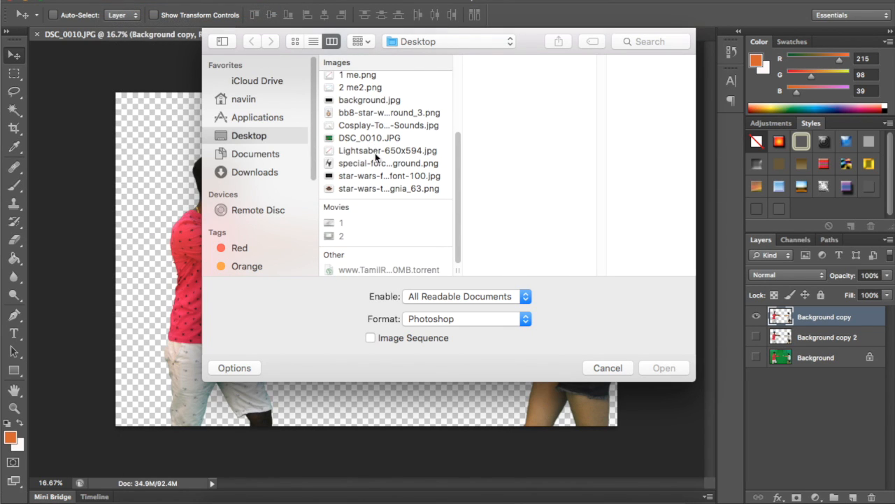
Step: Open background.jpg as a second document
{"action": "left_click", "coordinate": [370, 121]}
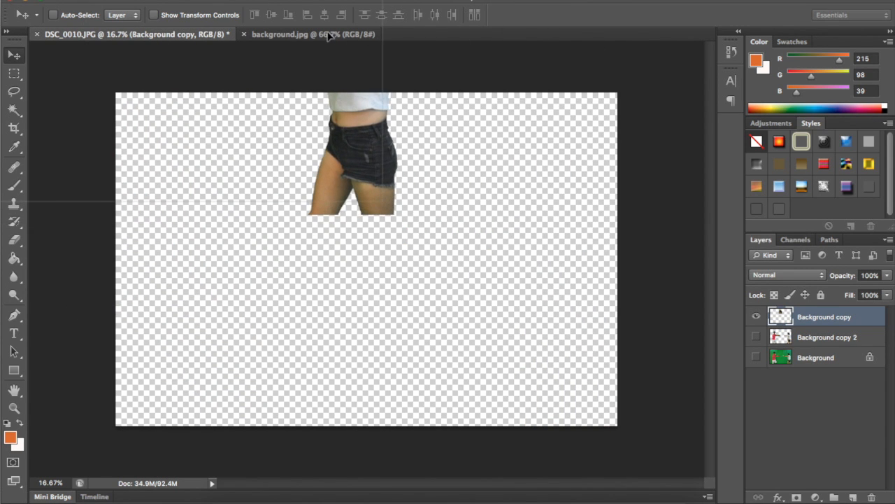
Step: Drop the cut-out people layer into the background.jpg starry image
{"action": "left_click", "coordinate": [314, 42]}
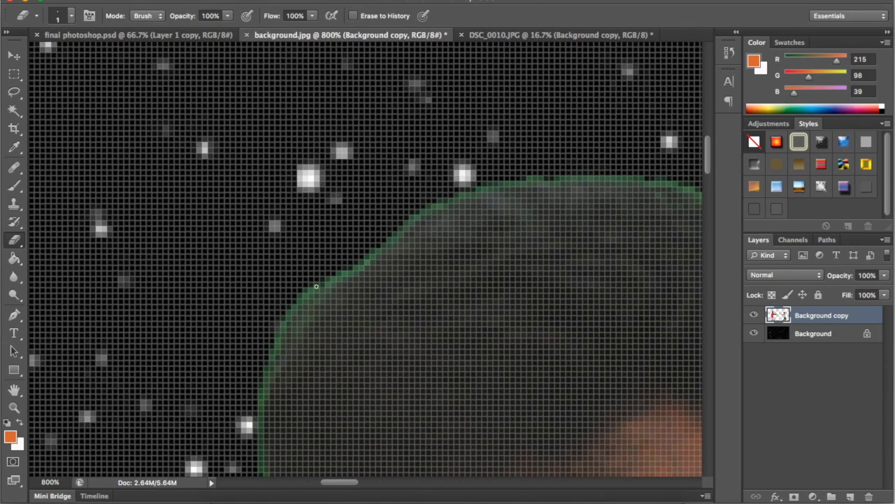
Step: Erase the green outline along the figure's edge with the 1 px Eraser
{"action": "left_click_drag", "start_coordinate": [317, 285], "coordinate": [267, 384]}
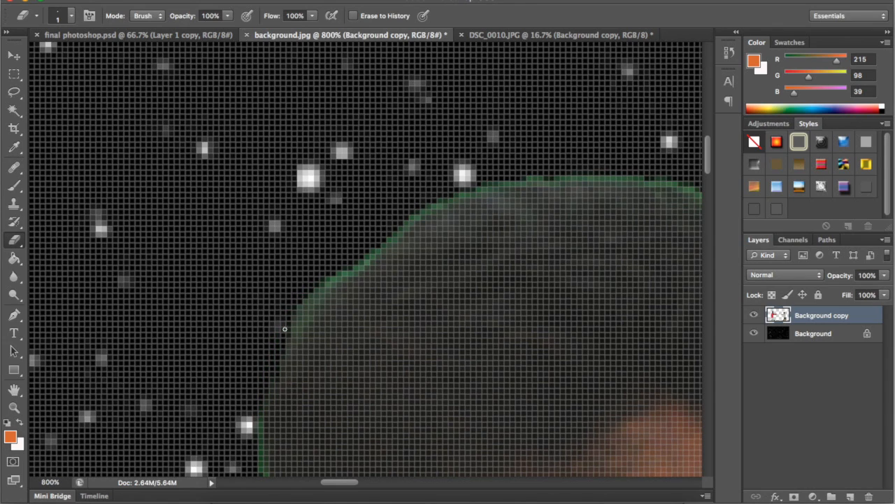
{"action": "left_click_drag", "start_coordinate": [285, 329], "coordinate": [295, 335]}
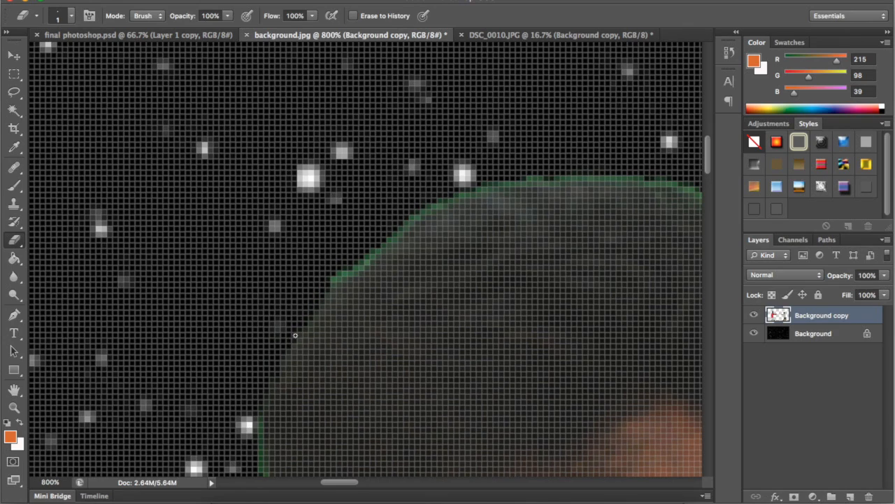